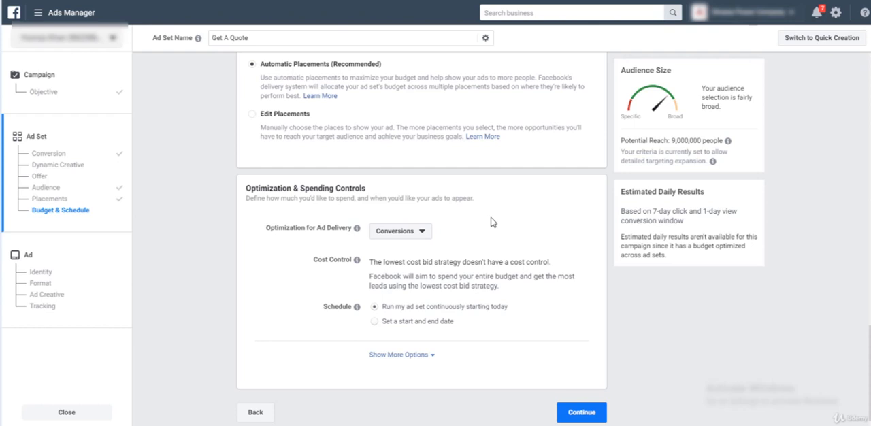
mouse_move(476, 288)
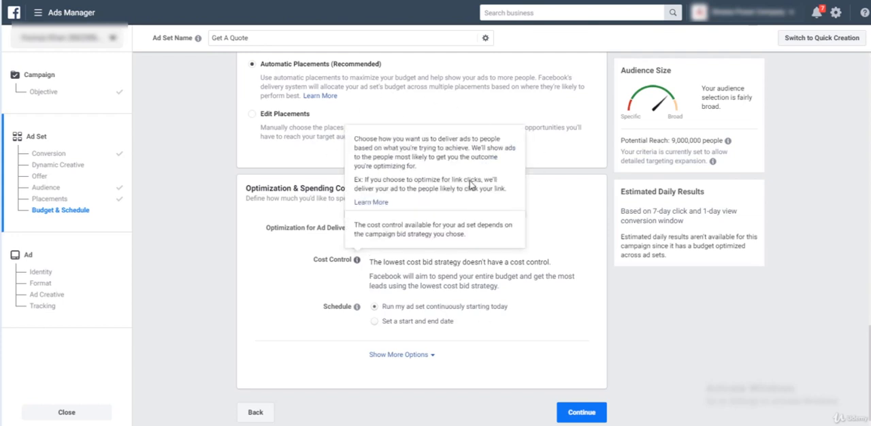
Jump to the Get A Quote ad set's Conversion section showing the pixel and Lead event.
click(46, 187)
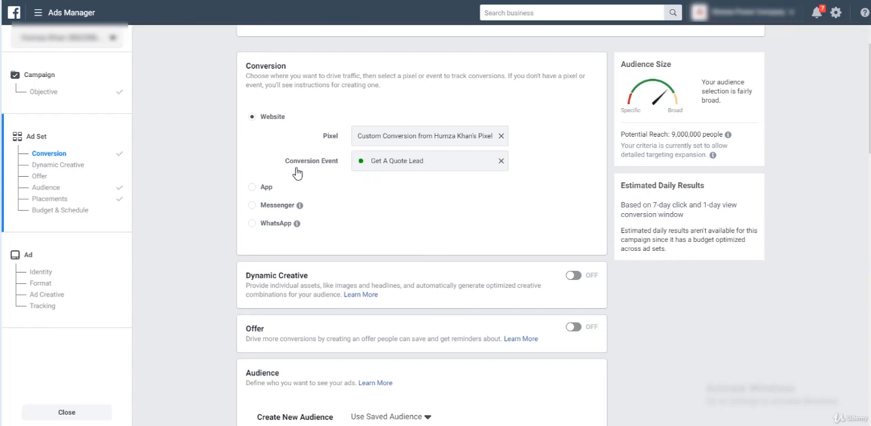
mouse_move(361, 152)
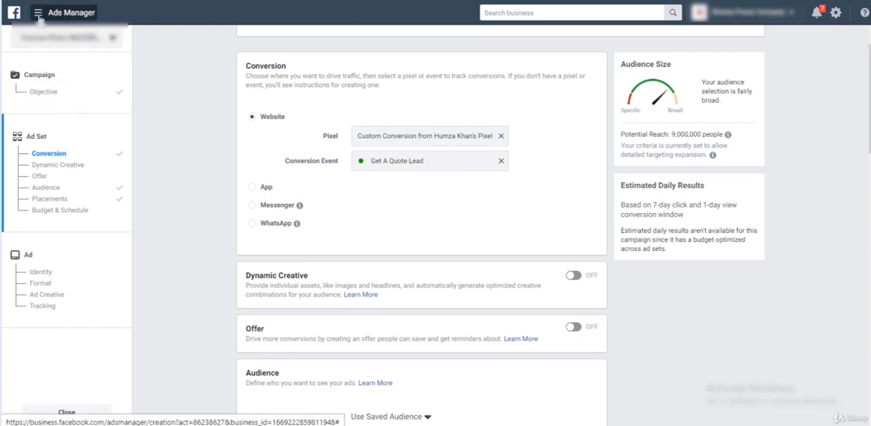
Go to Events Manager's Pixels page from the Ads Manager main menu.
click(38, 13)
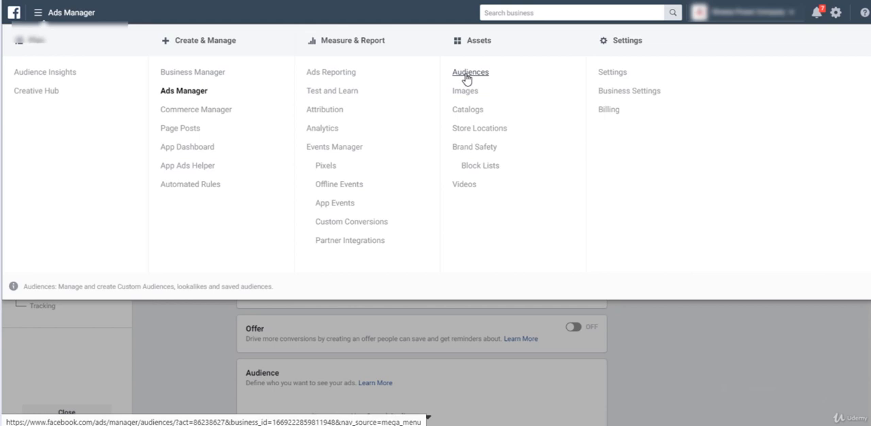
mouse_move(325, 165)
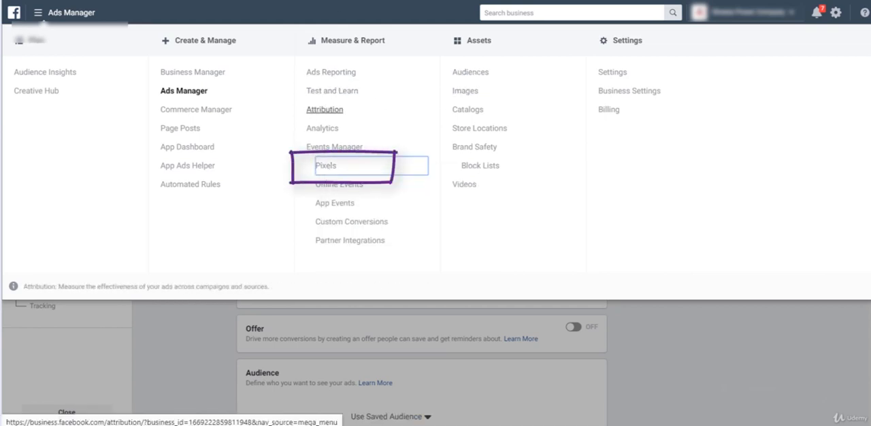
click(326, 165)
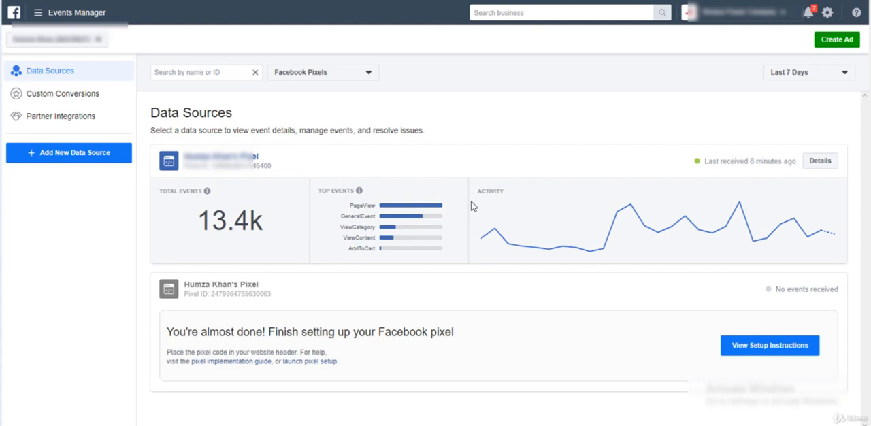
mouse_move(304, 227)
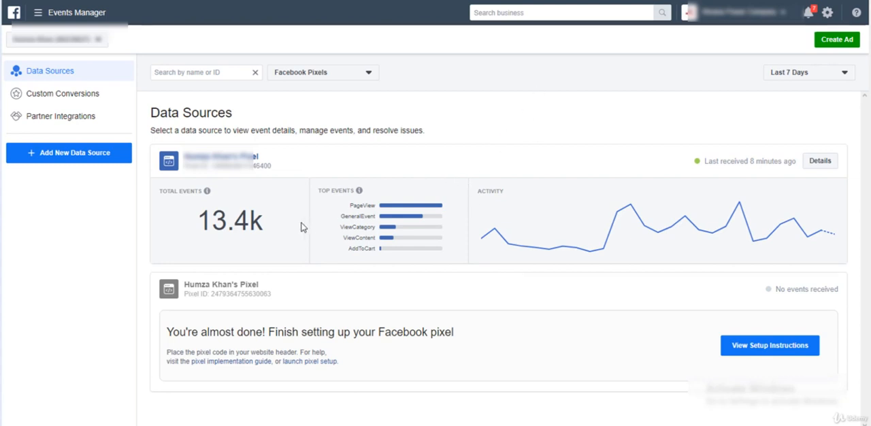
Change the pixel activity date range from Last 7 Days to Last 30 Days.
click(808, 72)
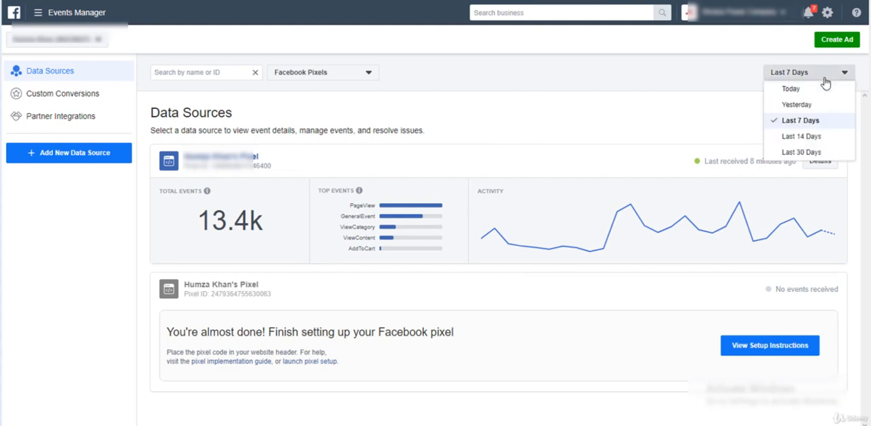
click(801, 152)
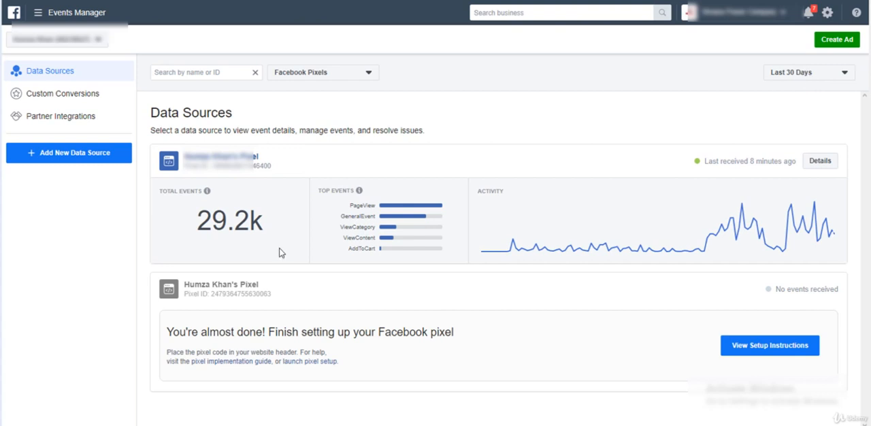
double_click(229, 220)
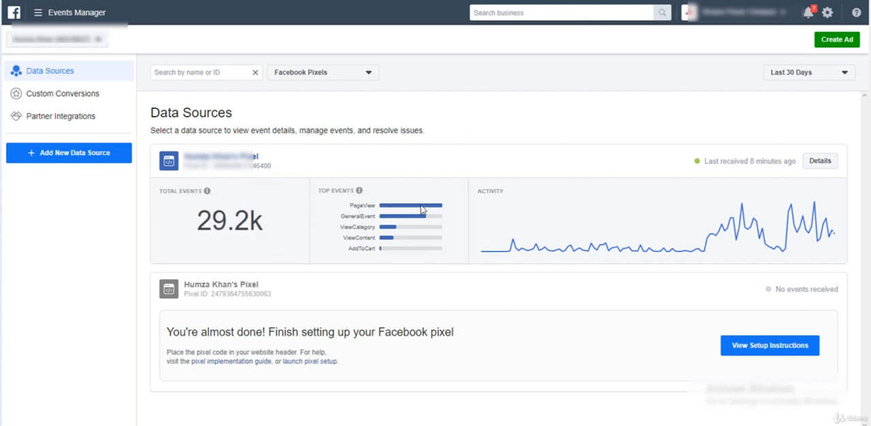
mouse_move(413, 233)
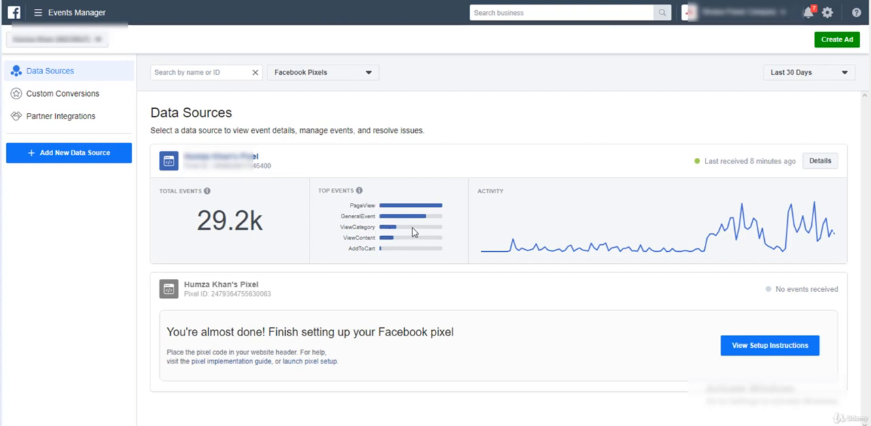
mouse_move(659, 250)
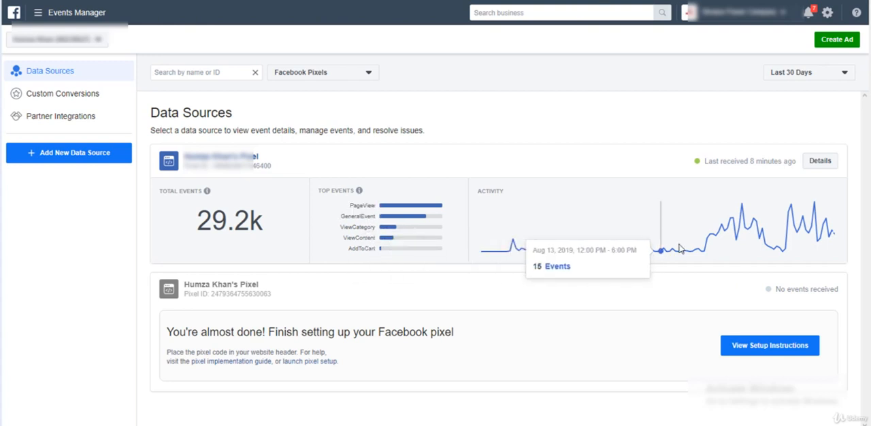
mouse_move(507, 100)
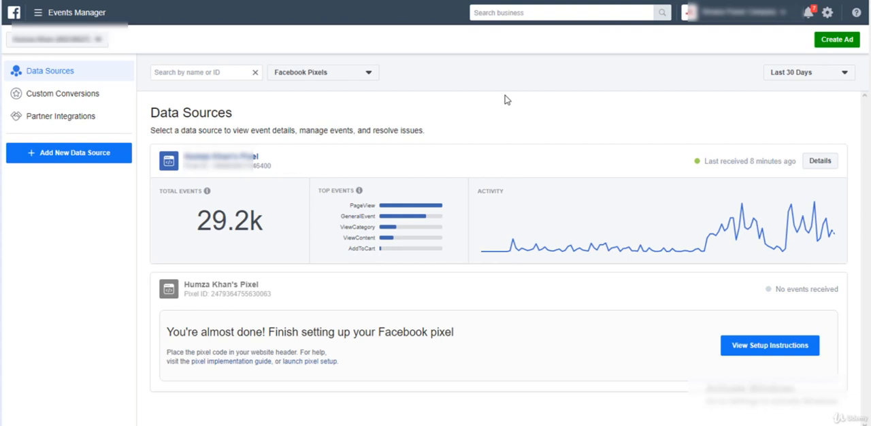
Open the account selector listing personal and business ad accounts.
click(56, 39)
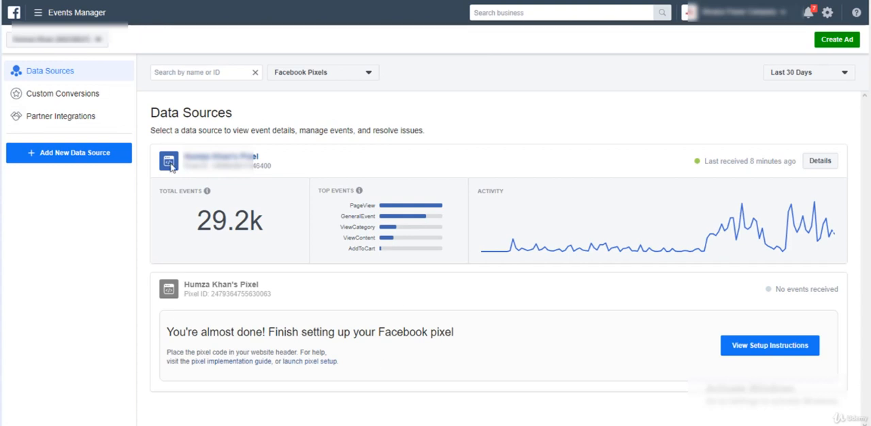
mouse_move(296, 124)
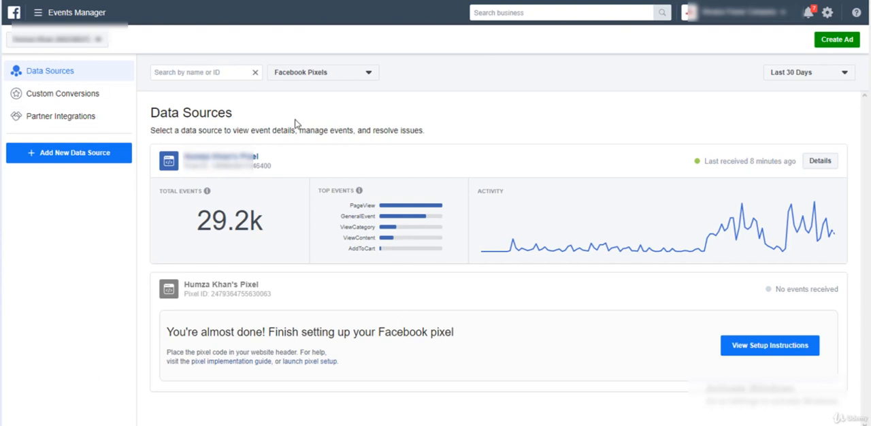
click(56, 39)
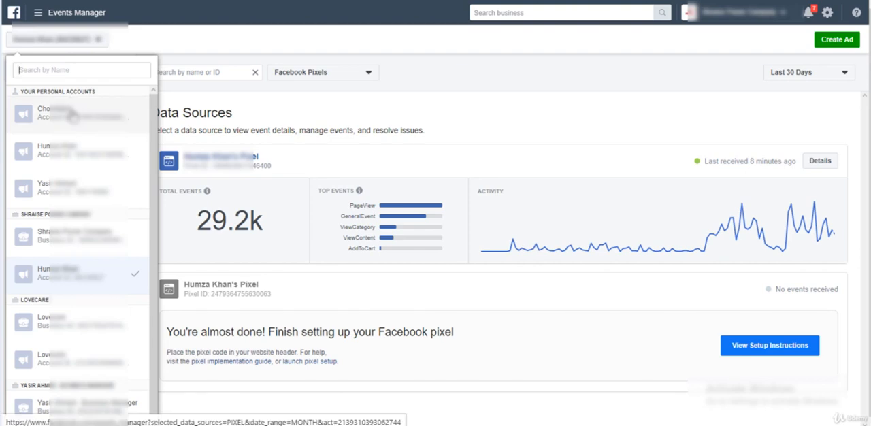
Switch to the ad account whose pixel has received no events.
click(75, 113)
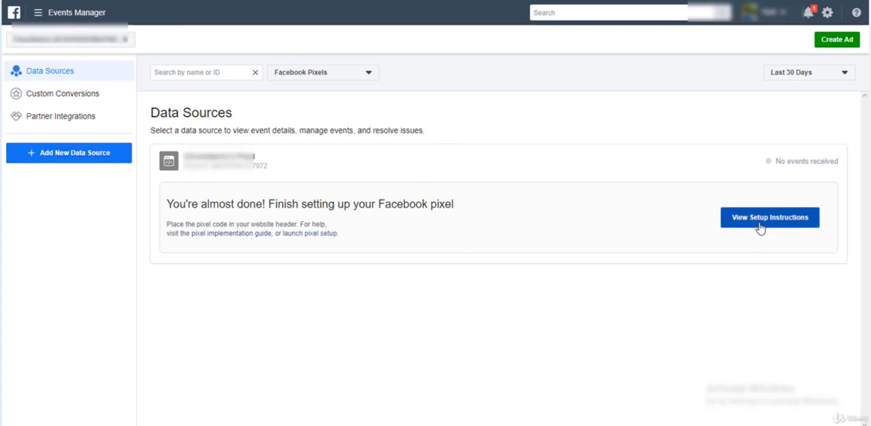
Open View Setup Instructions for the unfinished pixel to see the Install Pixel options.
click(769, 217)
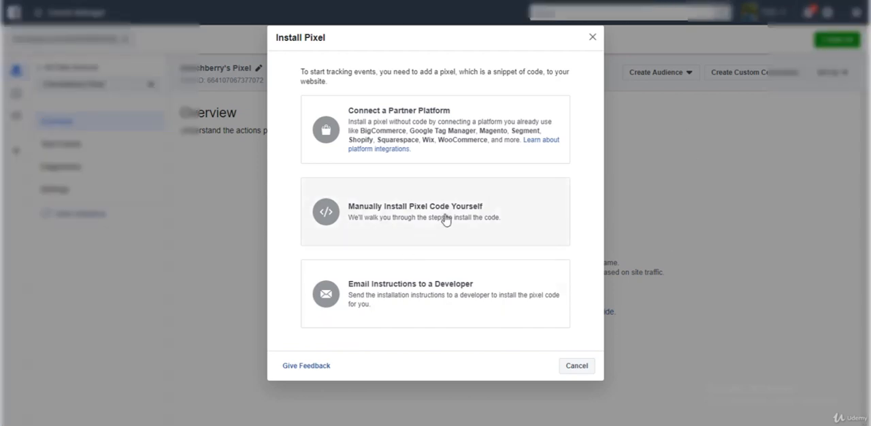
mouse_move(408, 298)
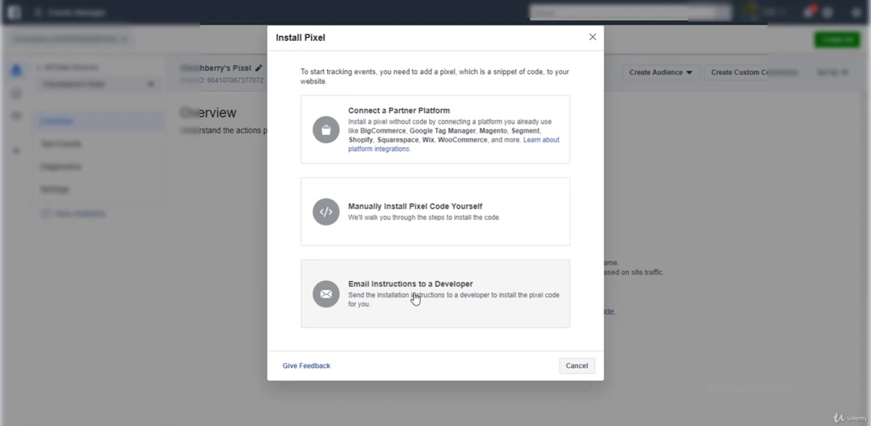
mouse_move(455, 112)
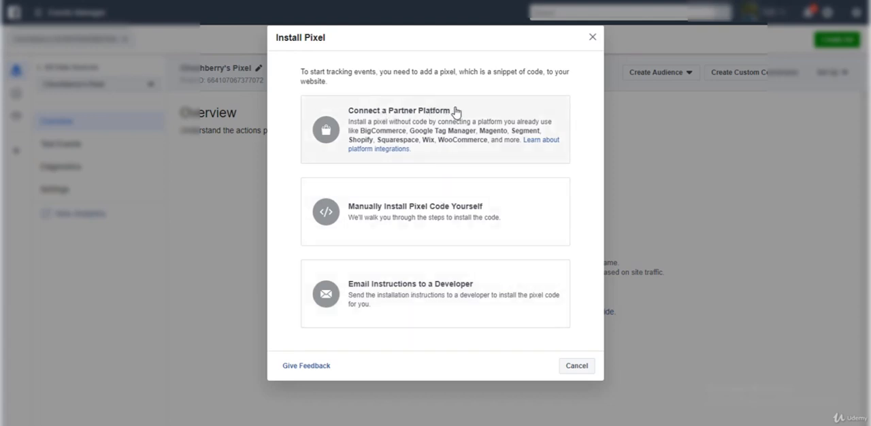
mouse_move(466, 110)
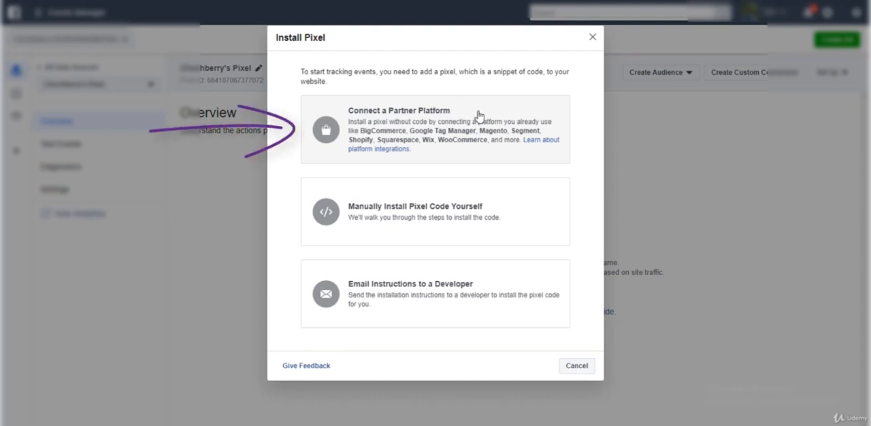
mouse_move(417, 138)
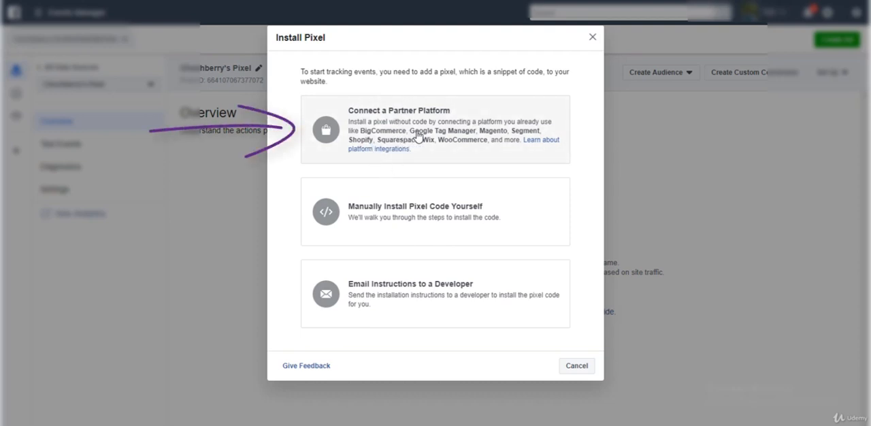
mouse_move(345, 148)
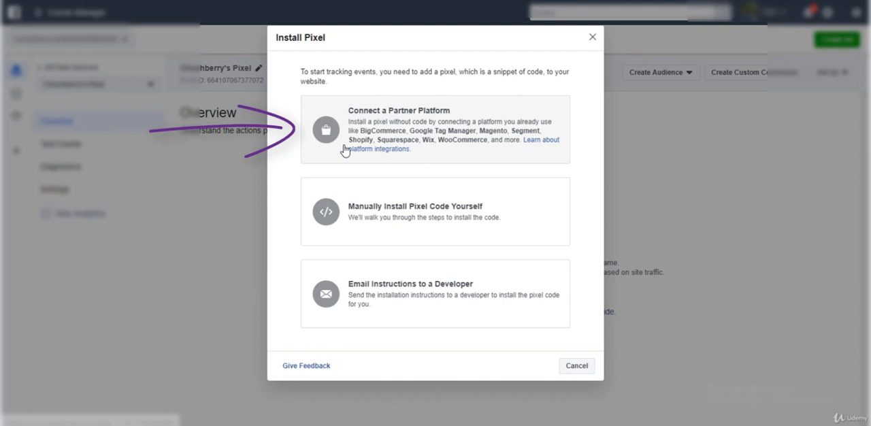
mouse_move(394, 148)
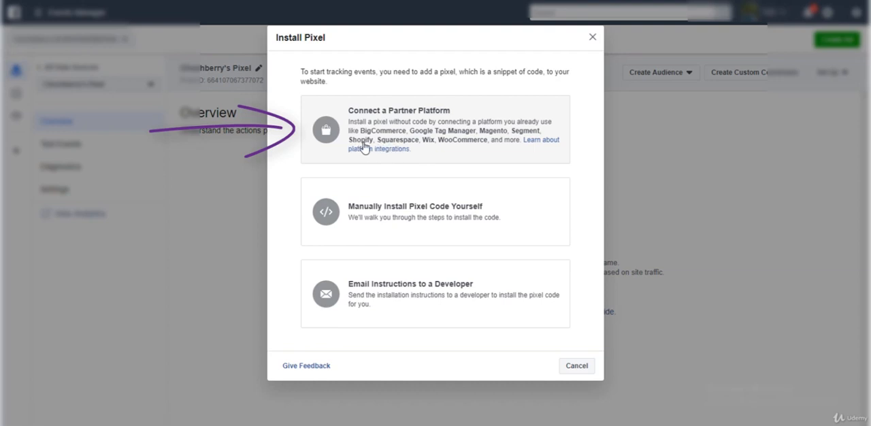
mouse_move(457, 148)
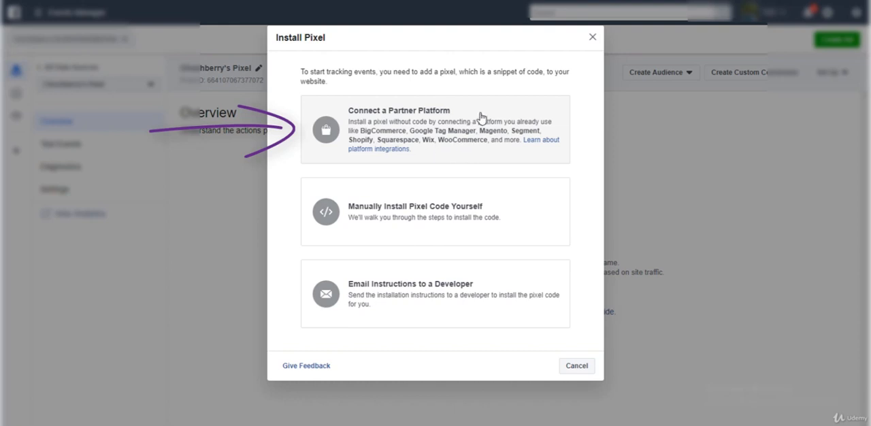
Choose the partner platform option and pick Wix from the partner list.
click(433, 129)
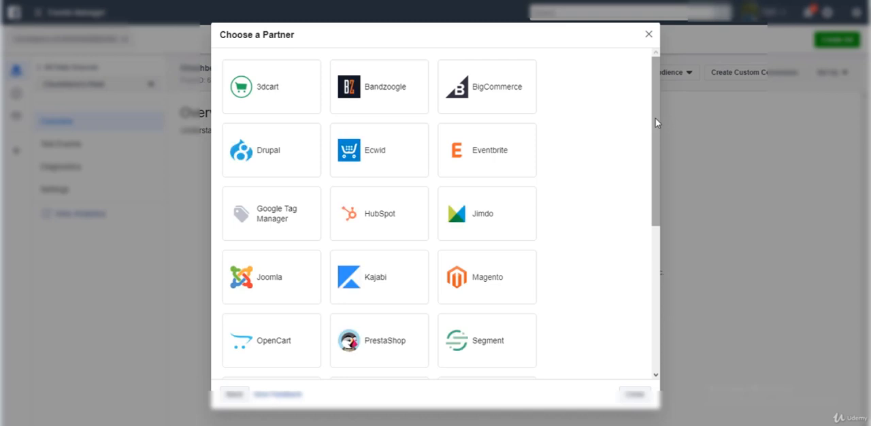
mouse_move(568, 132)
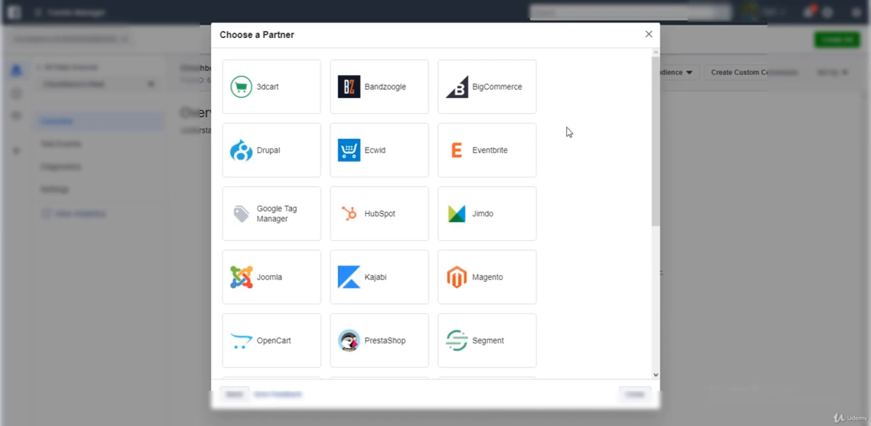
mouse_move(453, 249)
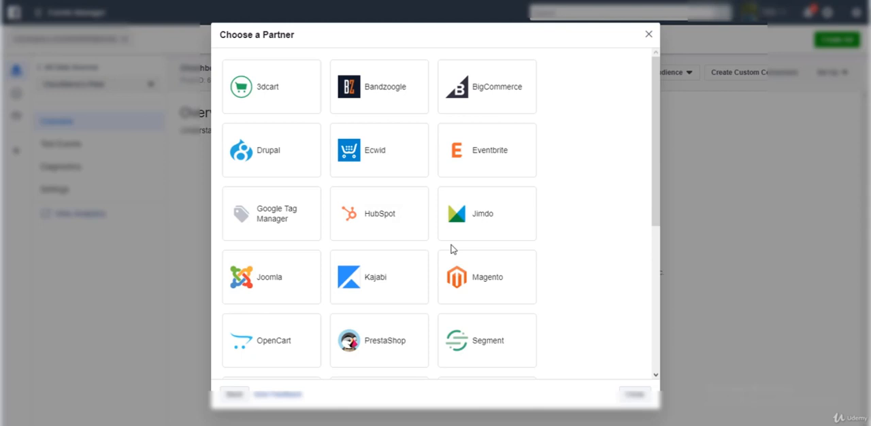
scroll(down, 3)
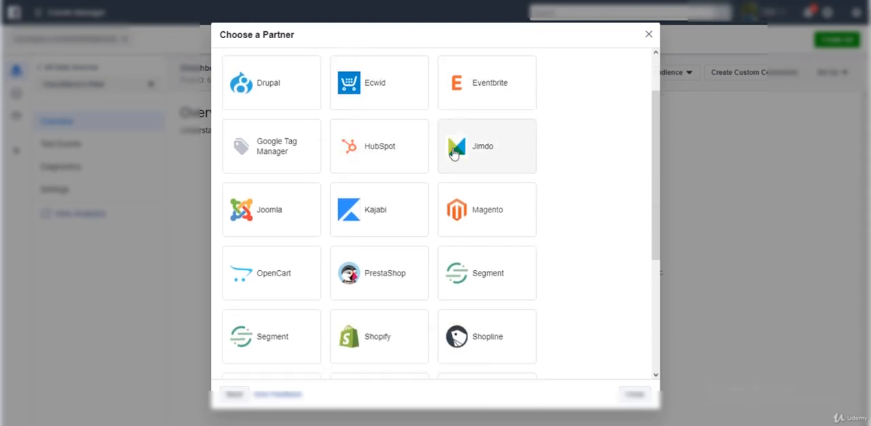
scroll(down, 3)
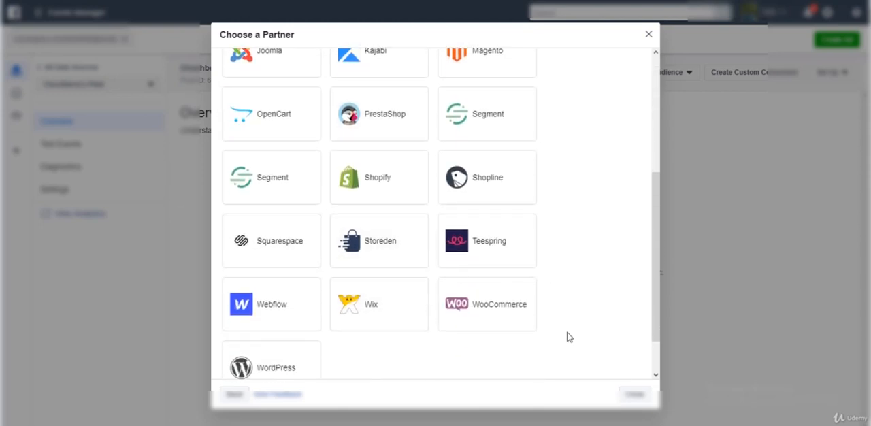
scroll(down, 3)
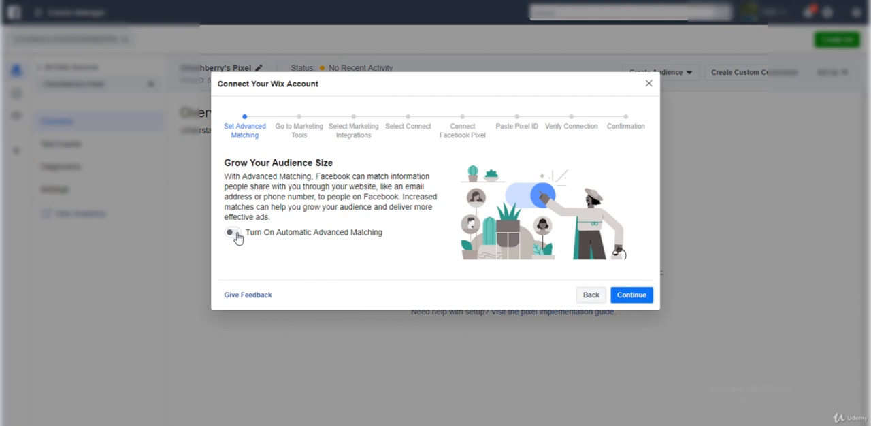
Leave Automatic Advanced Matching on and continue to the Go to Marketing Tools step.
click(232, 232)
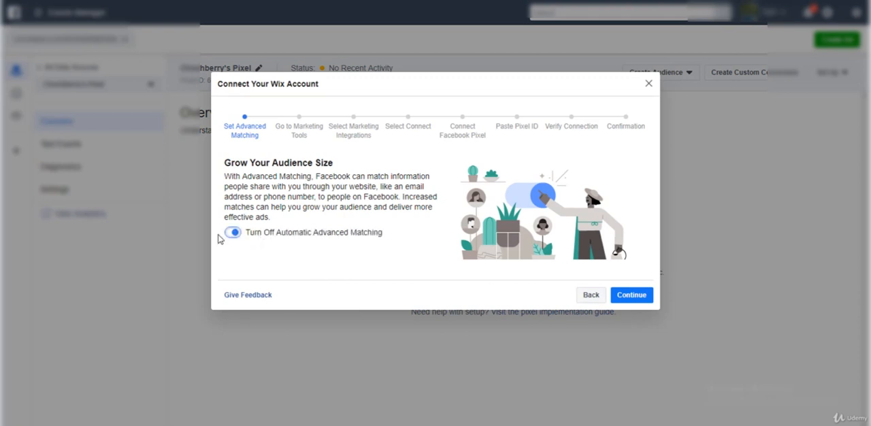
click(233, 232)
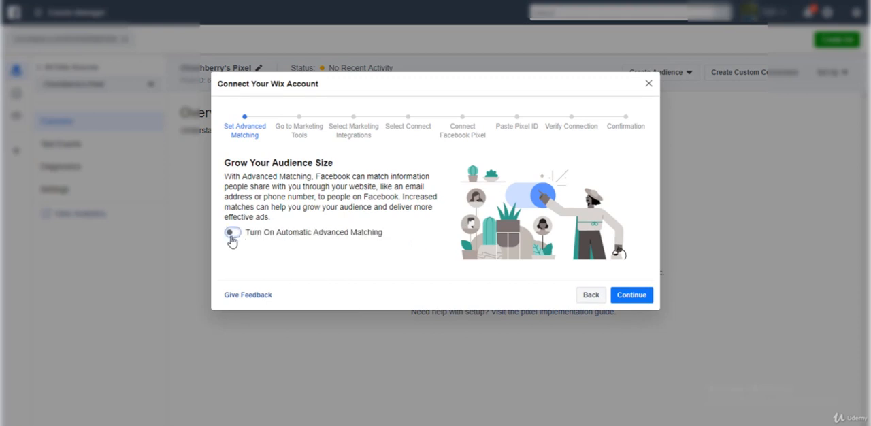
click(231, 232)
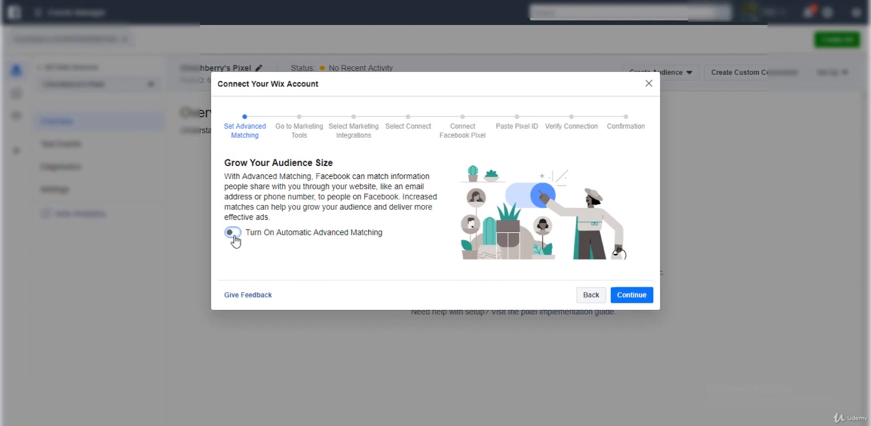
click(233, 232)
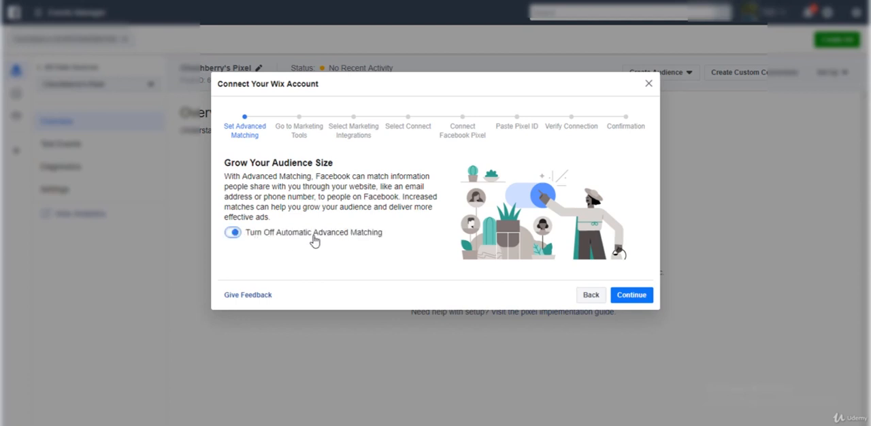
mouse_move(221, 168)
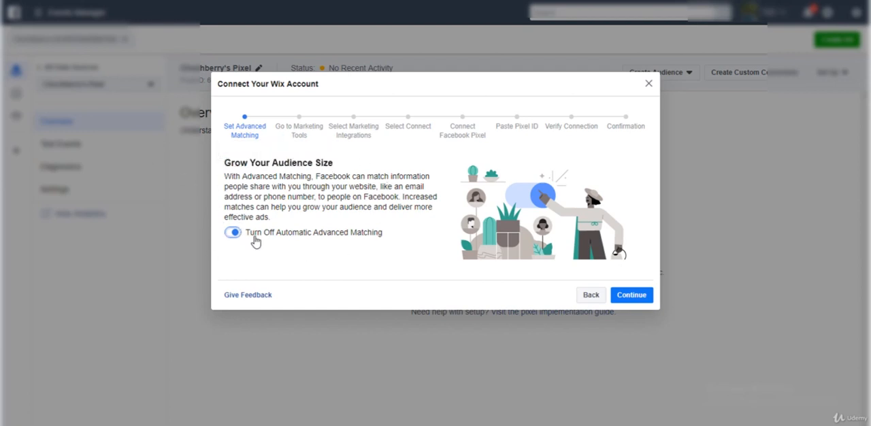
click(629, 295)
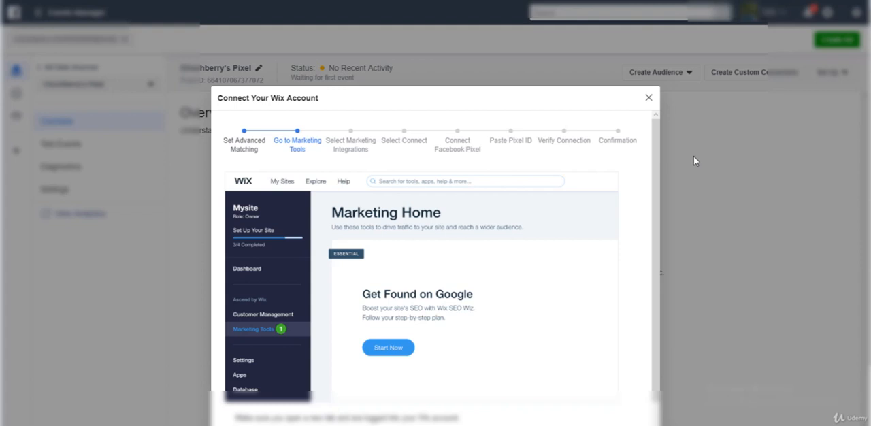
scroll(down, 3)
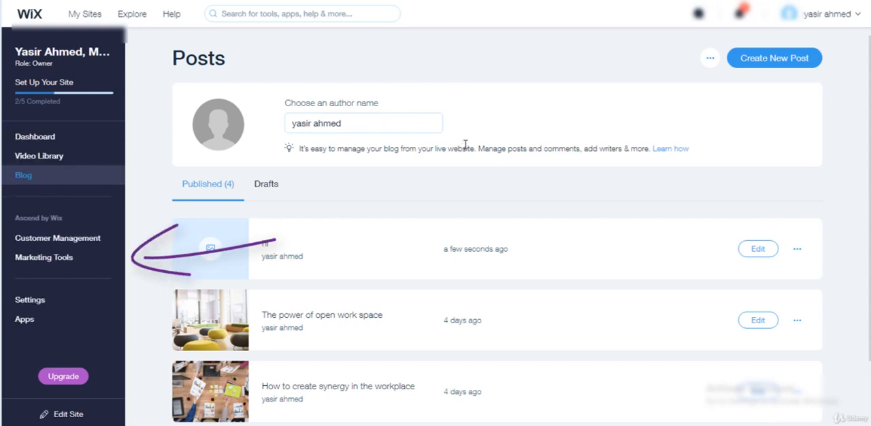
mouse_move(44, 257)
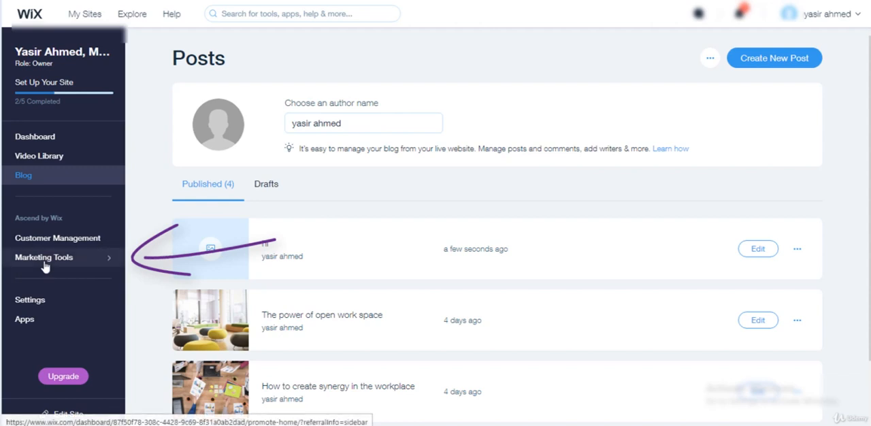
Open Marketing Tools from the Wix dashboard sidebar, leaving the blog Posts page.
click(44, 257)
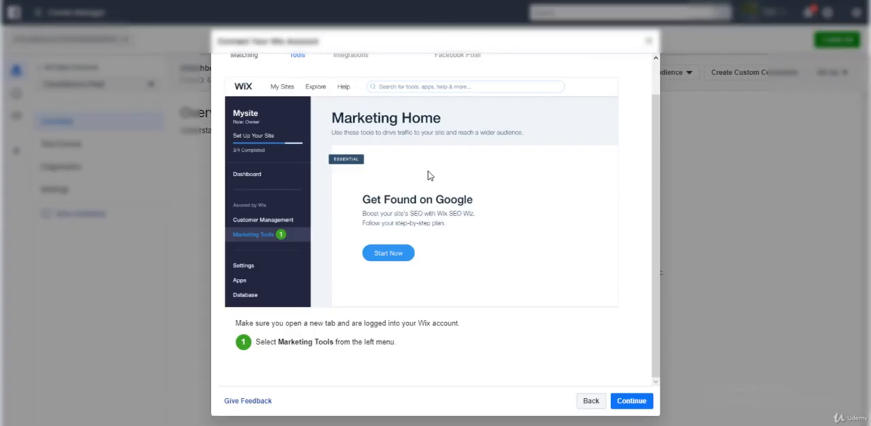
mouse_move(296, 93)
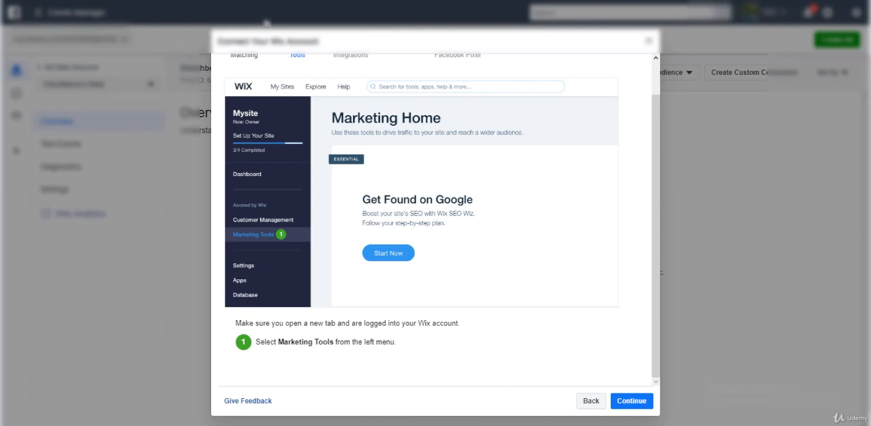
mouse_move(628, 369)
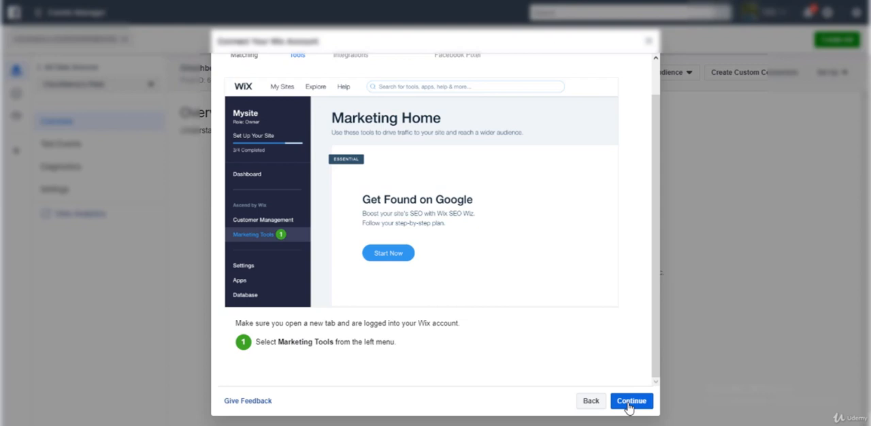
Continue through Marketing Integrations and Connect Facebook Pixel to reach Paste Pixel ID.
click(629, 400)
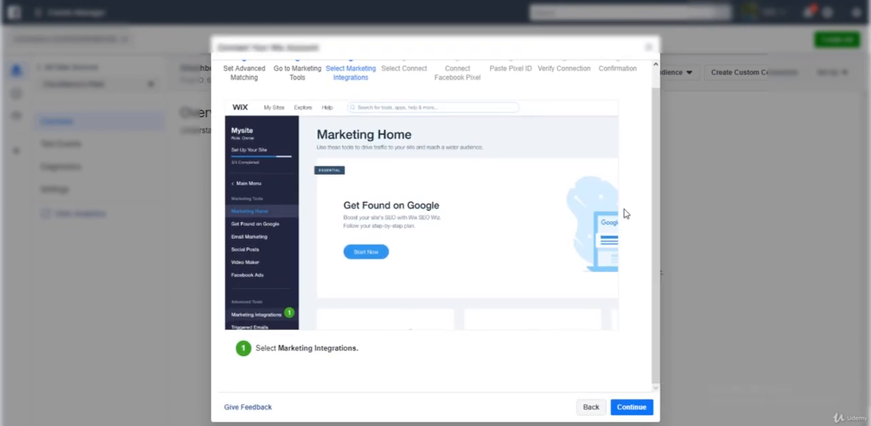
mouse_move(253, 217)
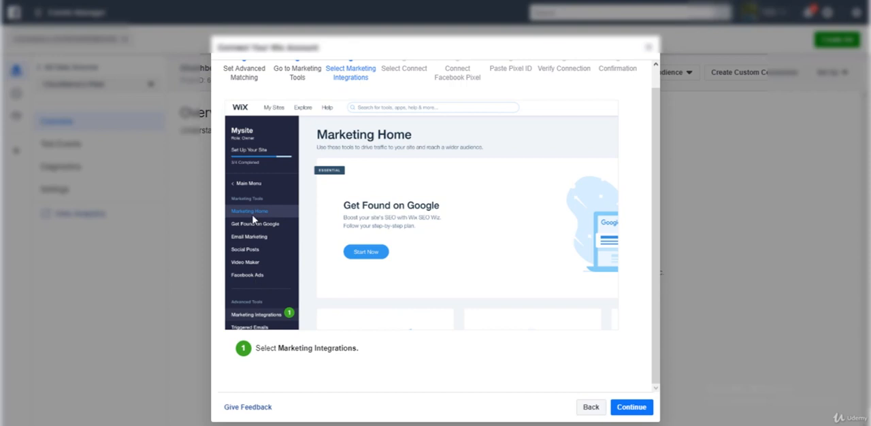
click(631, 406)
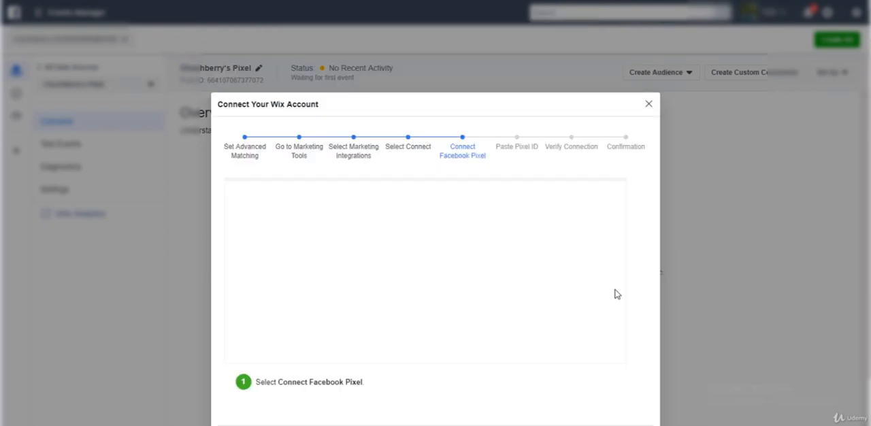
click(581, 153)
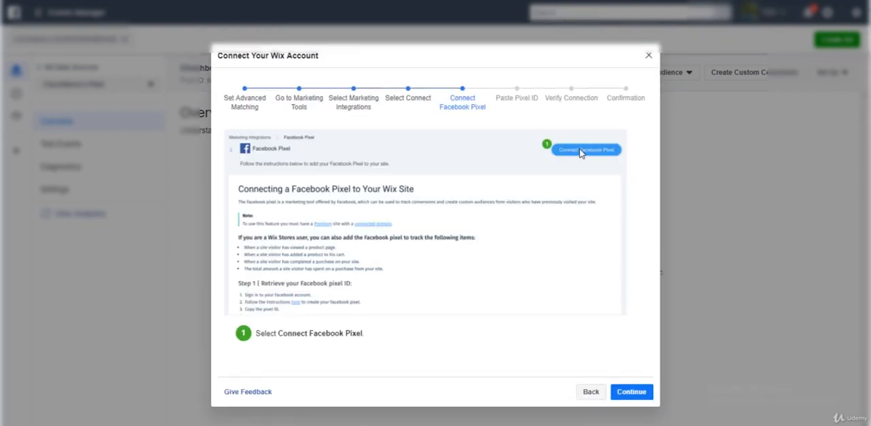
click(585, 150)
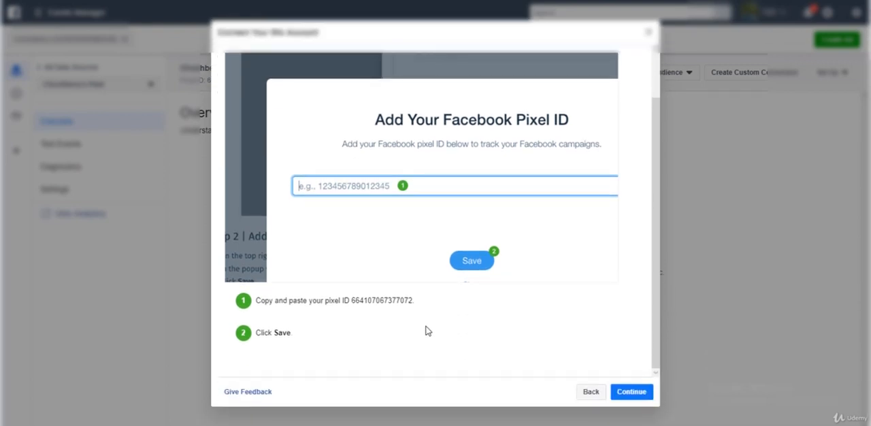
right_click(381, 300)
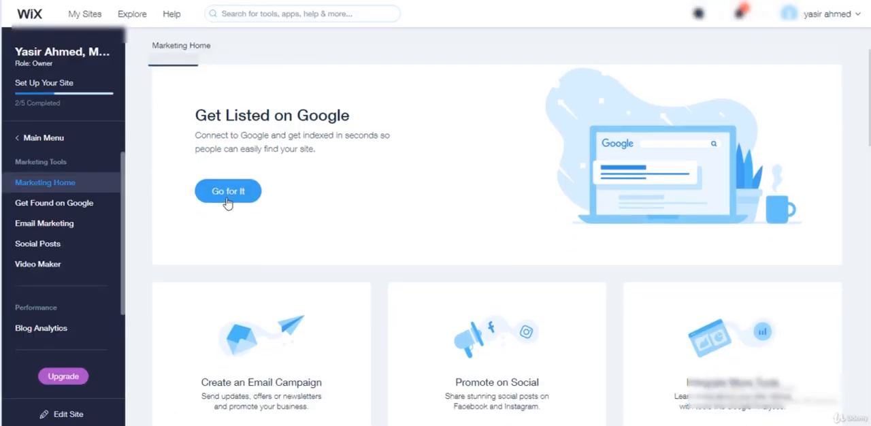
Open Wix Marketing Integrations and scroll through the tiles down to VK Pixel.
scroll(down, 3)
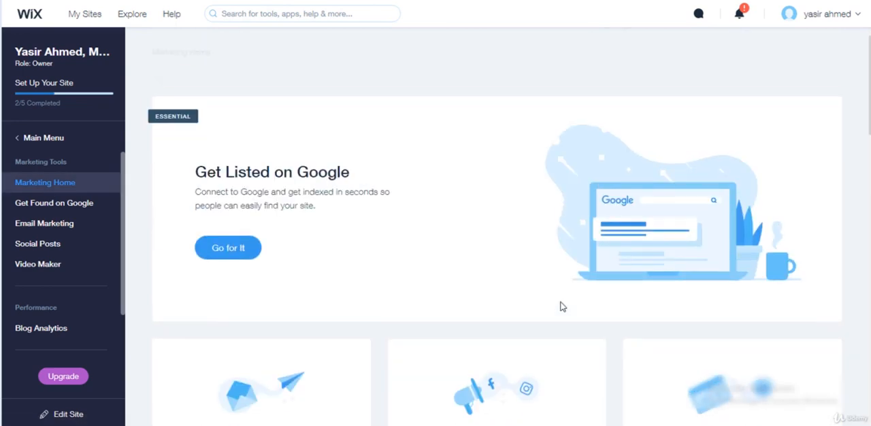
scroll(down, 3)
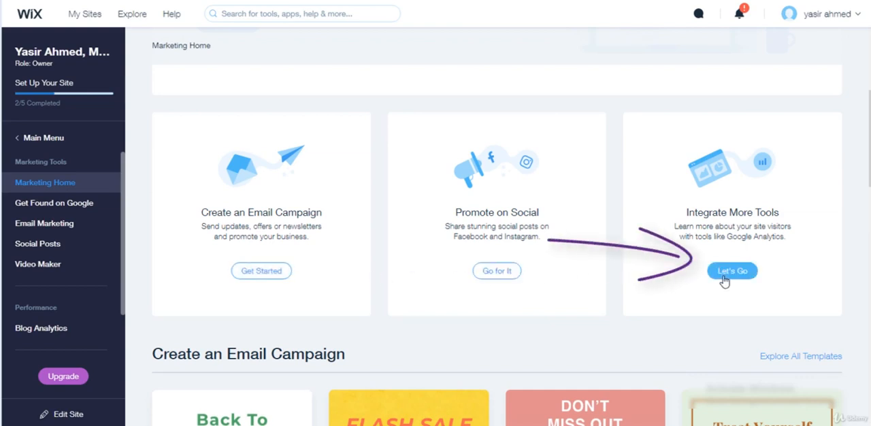
click(731, 270)
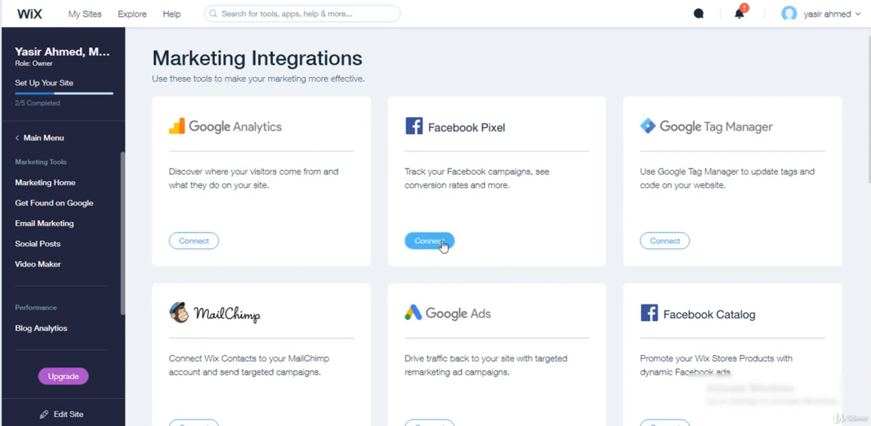
scroll(down, 3)
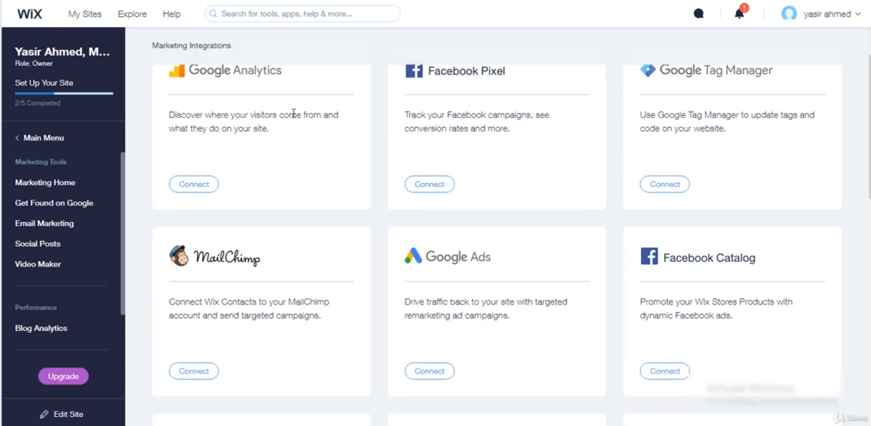
scroll(down, 3)
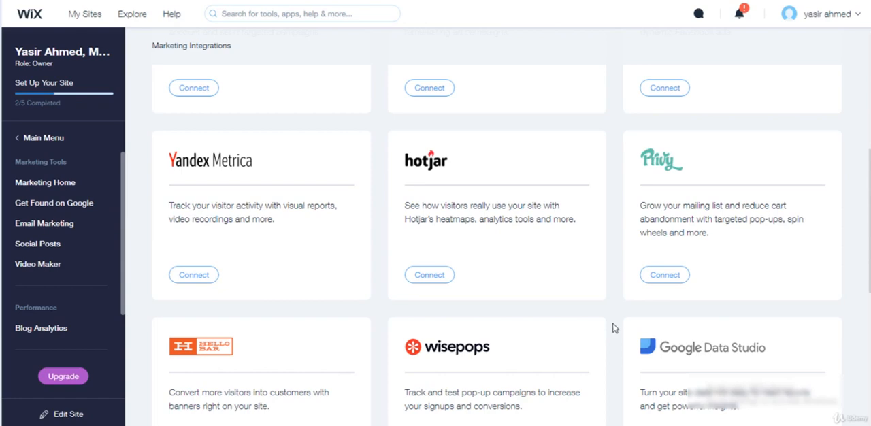
scroll(down, 3)
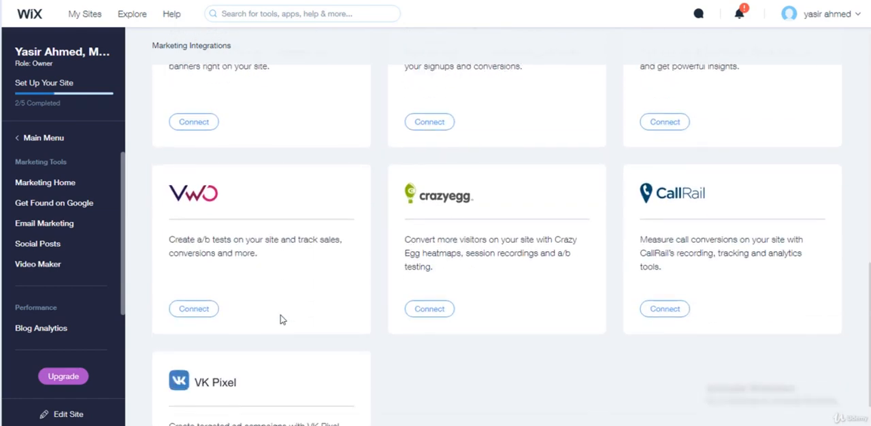
scroll(up, 3)
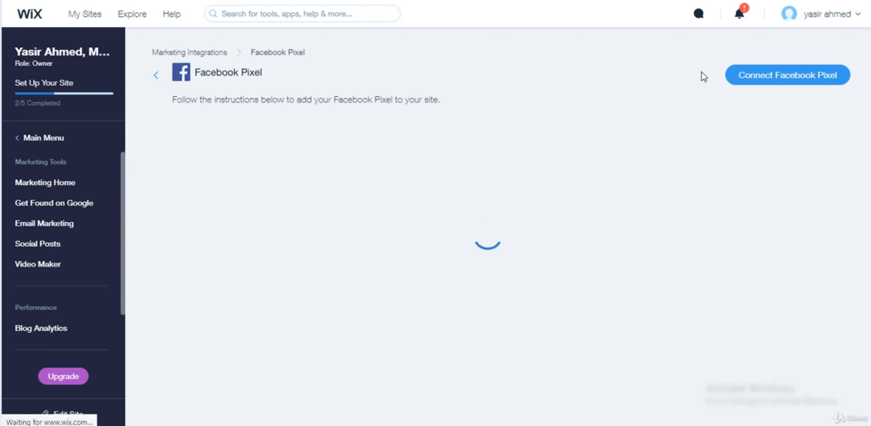
mouse_move(523, 112)
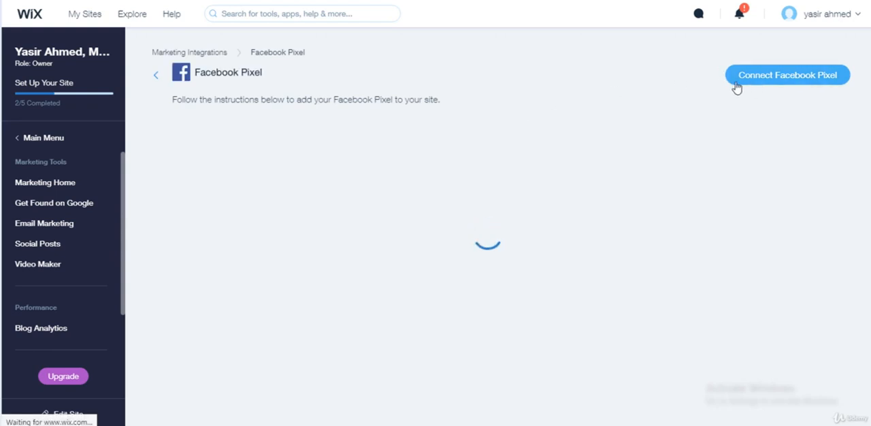
Connect the Facebook Pixel tile in Wix, close the Premium upgrade popup, and return to the wizard.
click(787, 74)
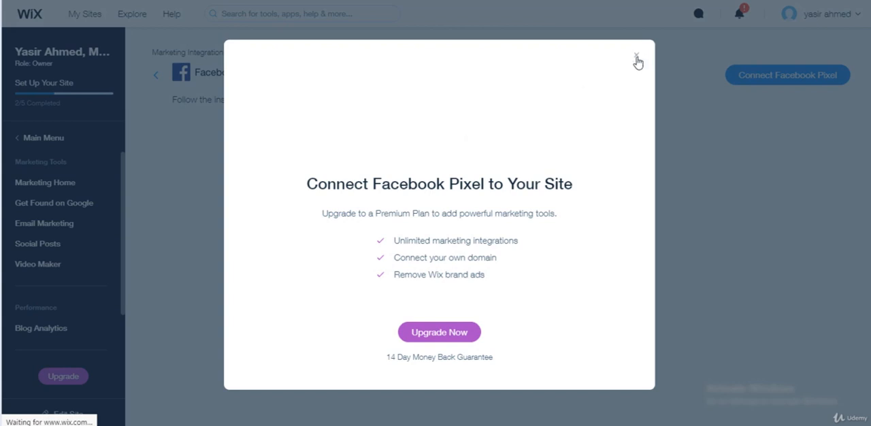
click(637, 55)
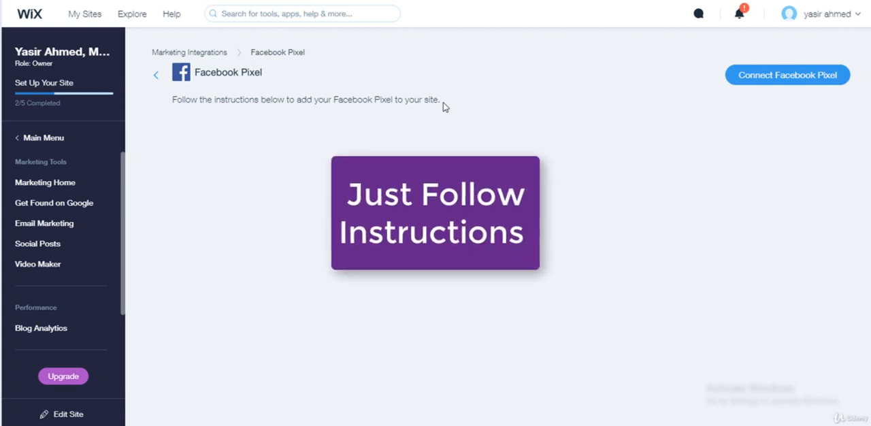
mouse_move(609, 231)
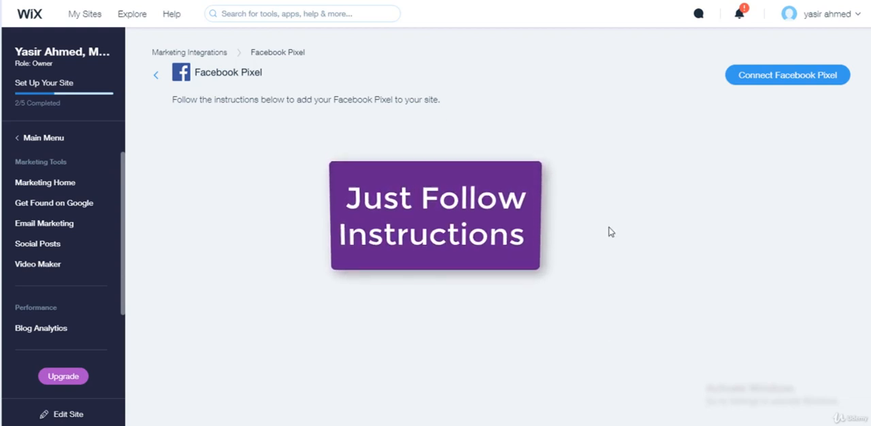
click(786, 75)
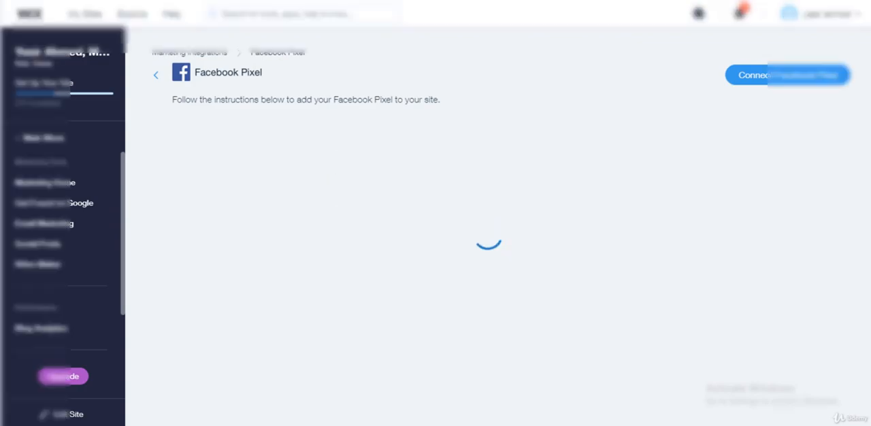
click(786, 75)
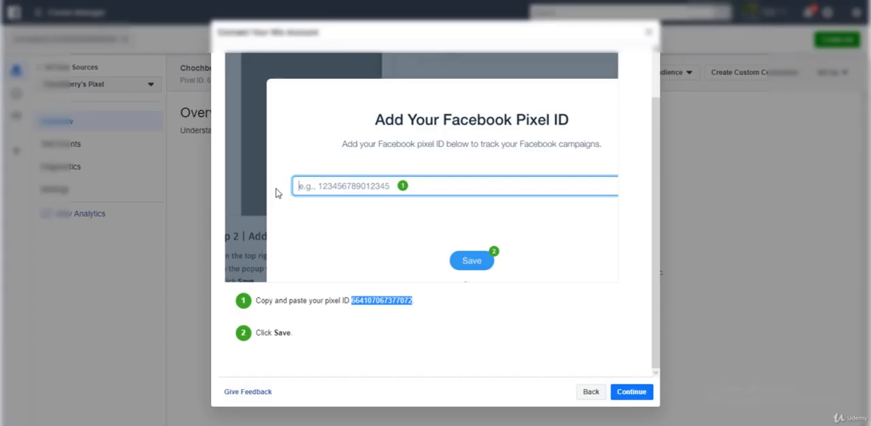
mouse_move(420, 301)
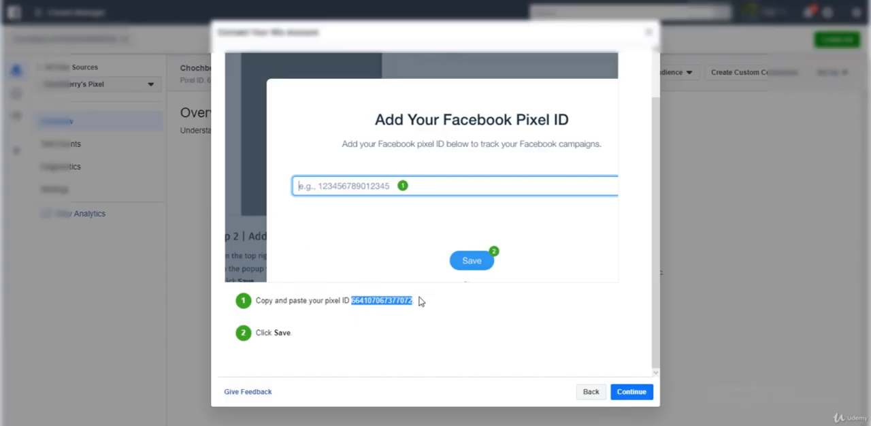
mouse_move(477, 224)
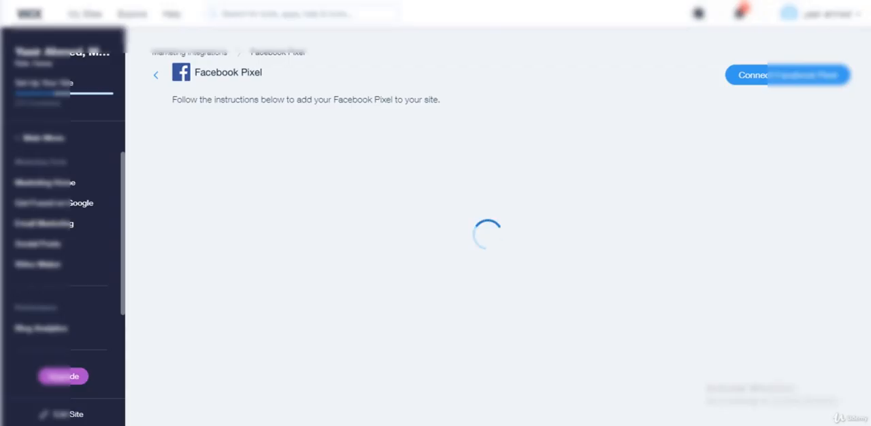
Copy the pixel ID and continue from the Paste Pixel ID step to Verify Connection.
click(786, 75)
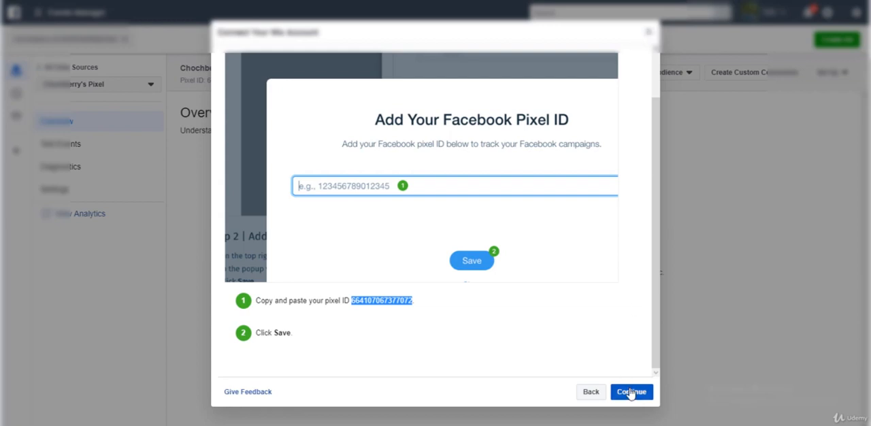
click(631, 391)
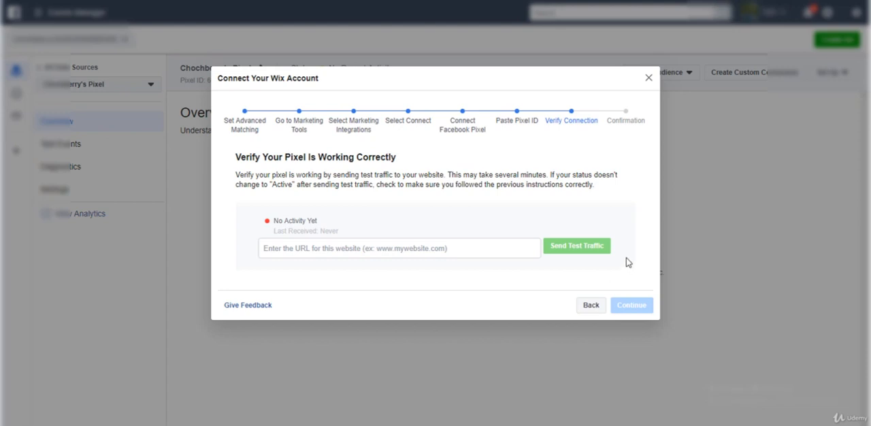
mouse_move(257, 303)
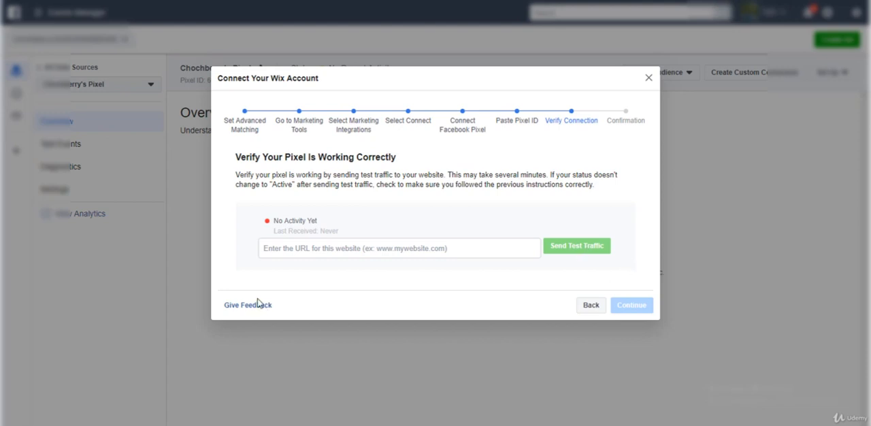
mouse_move(267, 230)
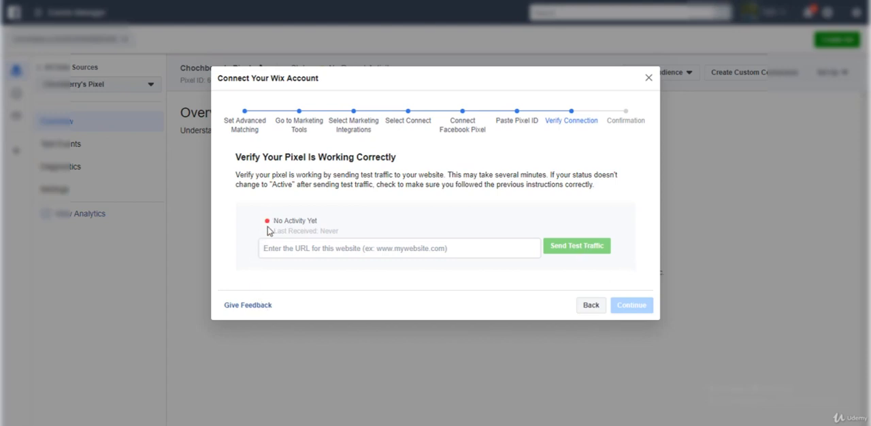
mouse_move(271, 217)
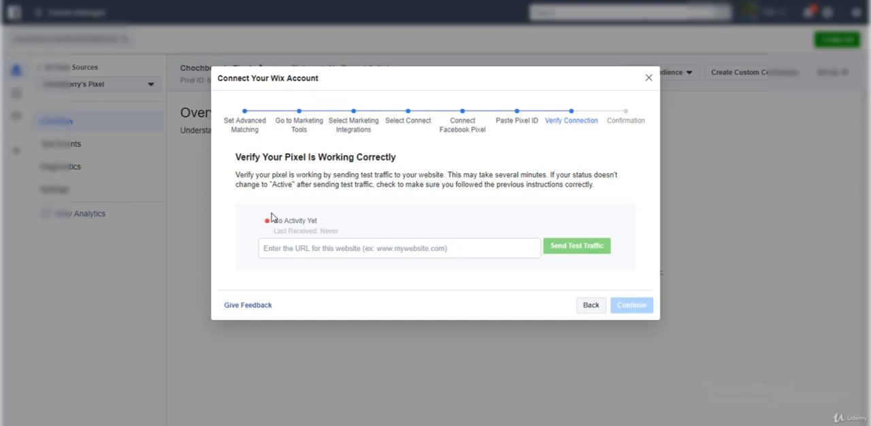
mouse_move(750, 176)
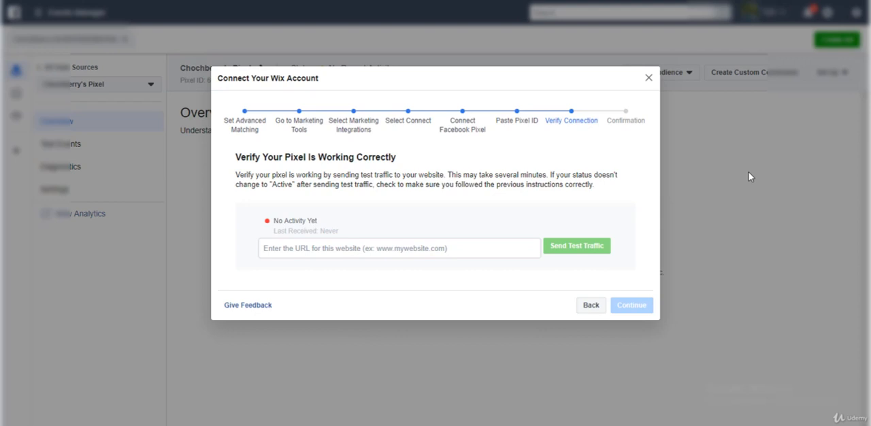
mouse_move(595, 304)
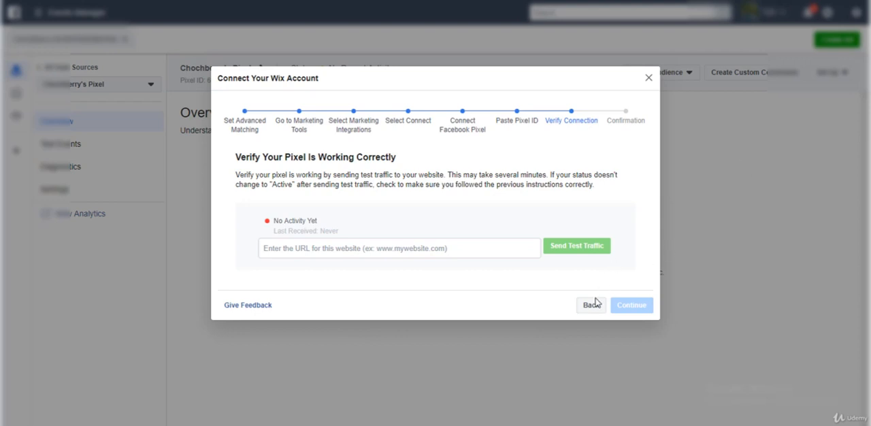
Step back three times from Verify Connection to the Go to Marketing Tools instructions.
click(590, 304)
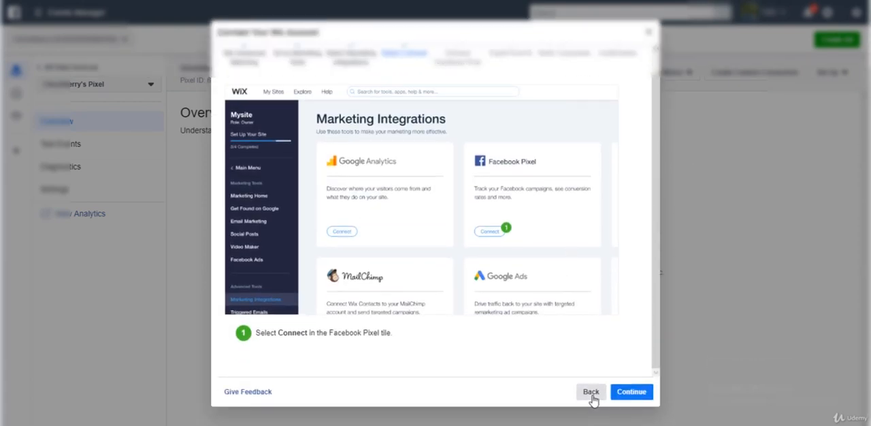
click(590, 391)
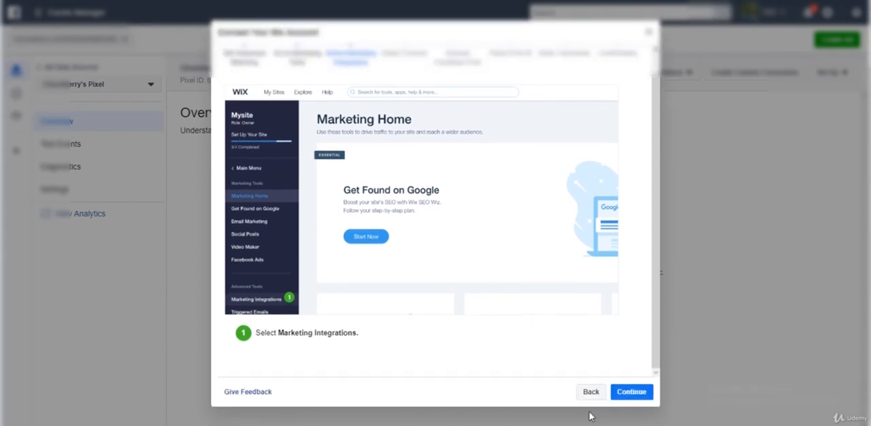
click(630, 391)
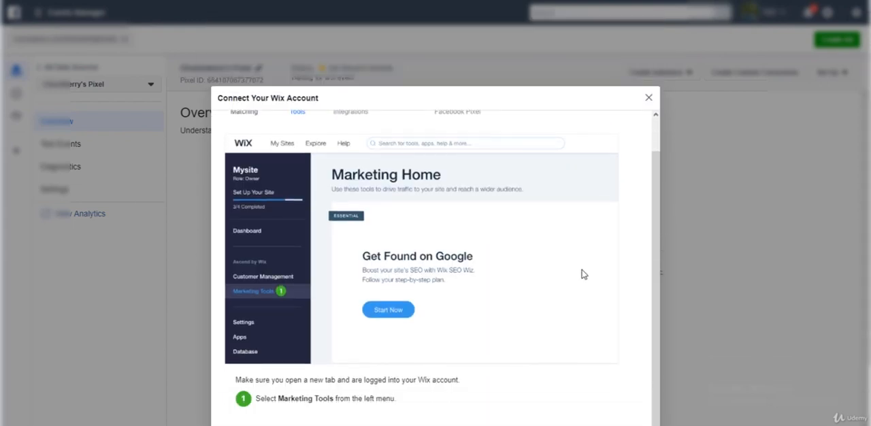
Close the Connect Your Wix Account dialog to return to the pixel Overview.
click(647, 97)
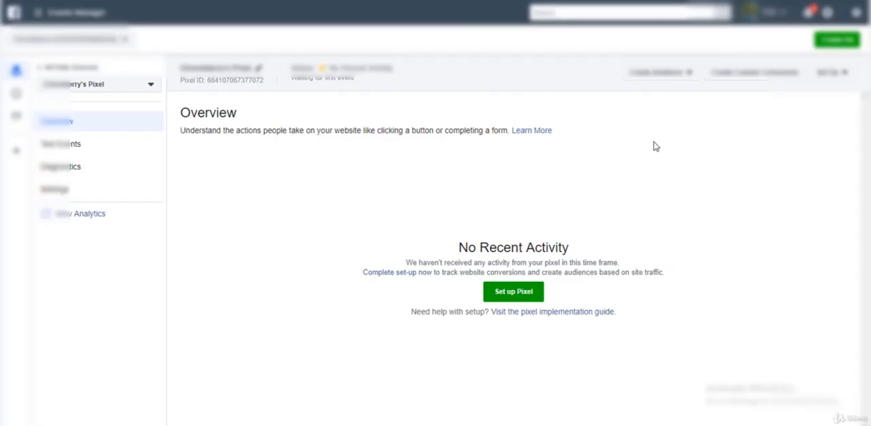
mouse_move(526, 213)
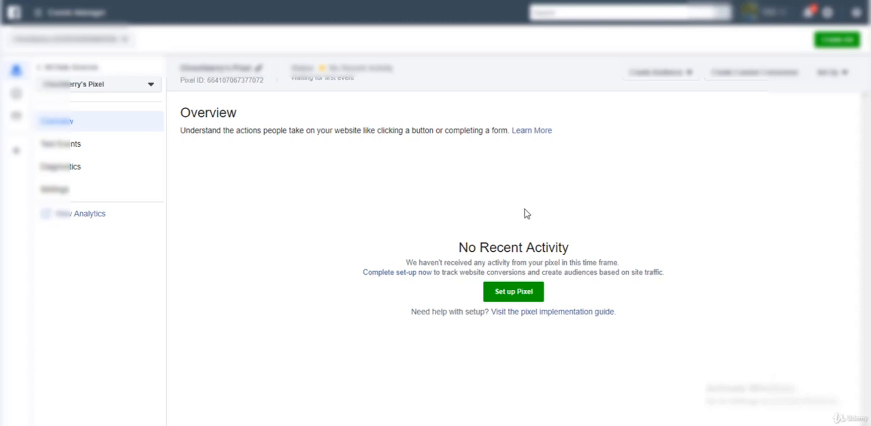
mouse_move(471, 86)
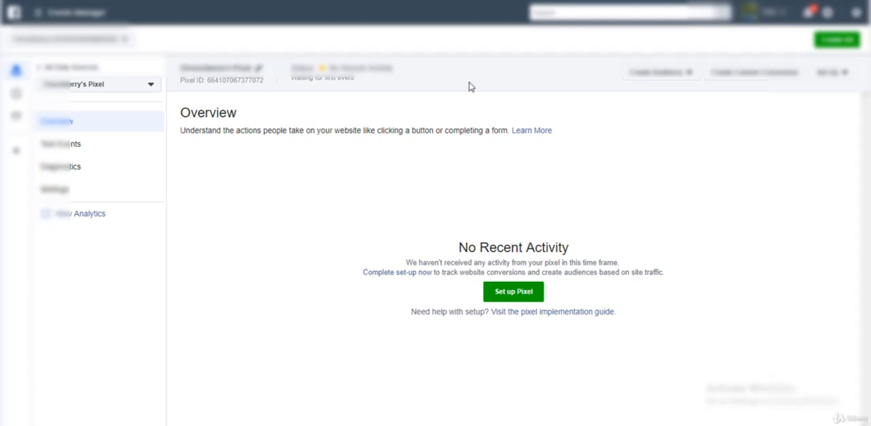
mouse_move(291, 84)
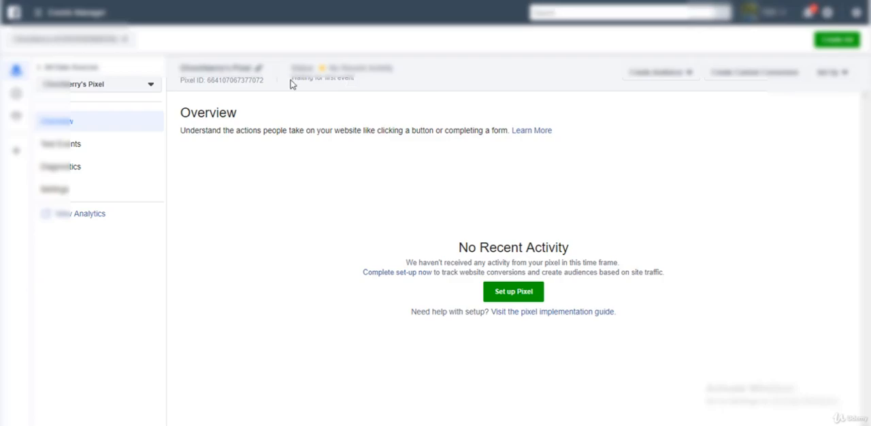